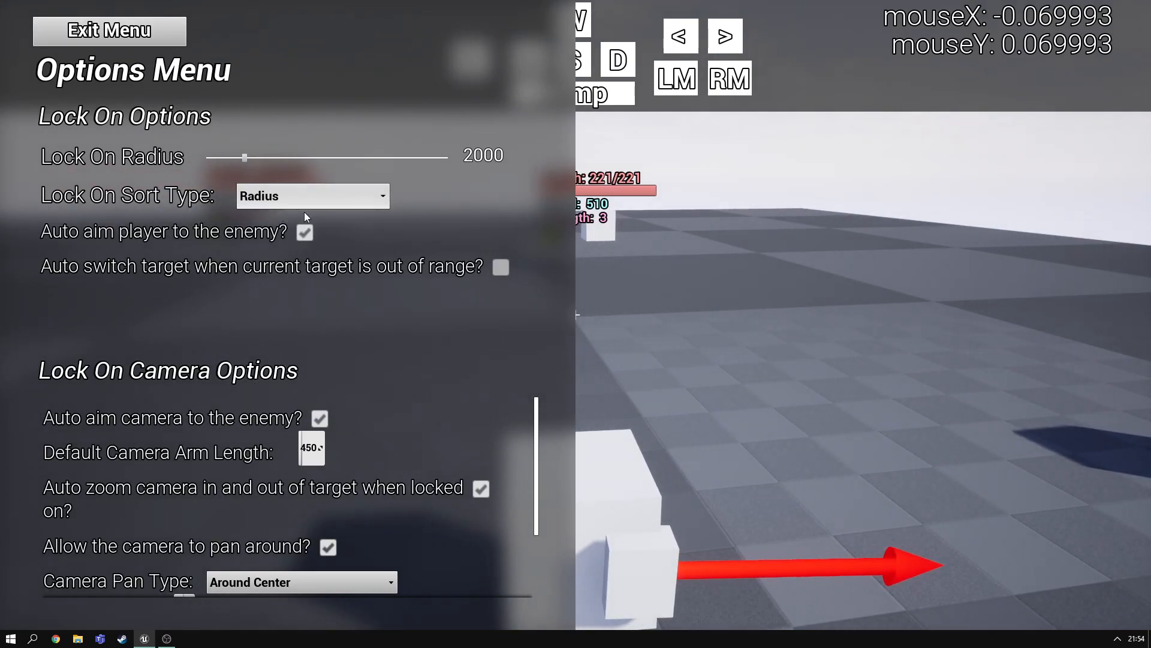
pyautogui.moveTo(213, 412)
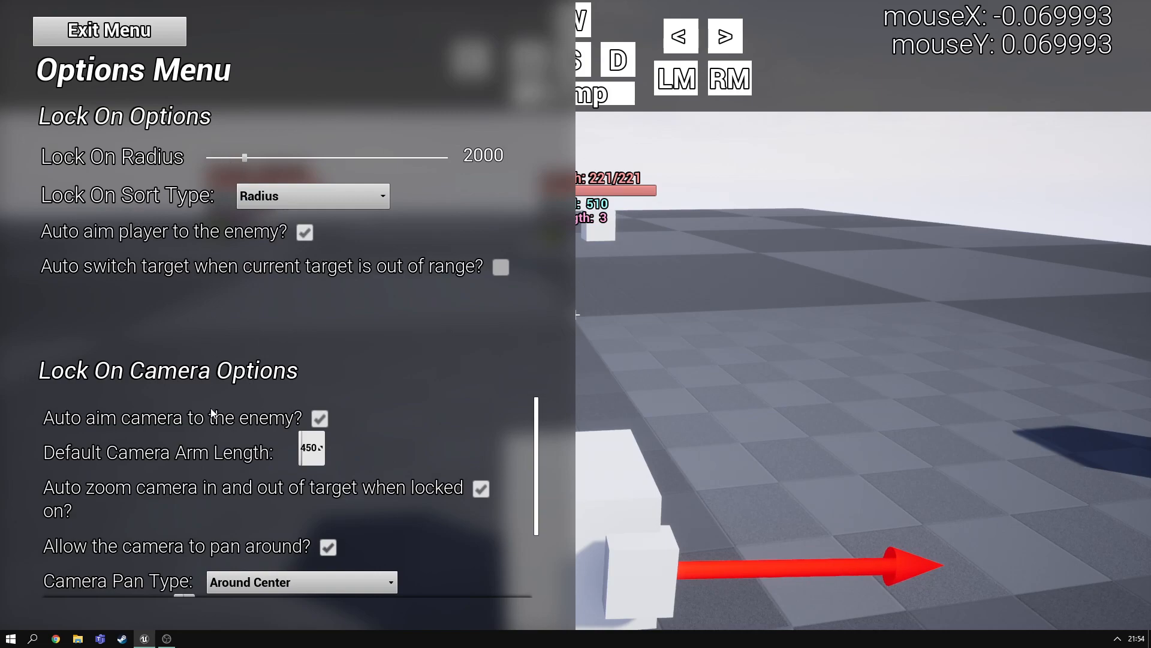
# Raise the Lock On Radius slider from 2000 to about 3443
pyautogui.moveTo(245, 157); pyautogui.dragTo(280, 157)
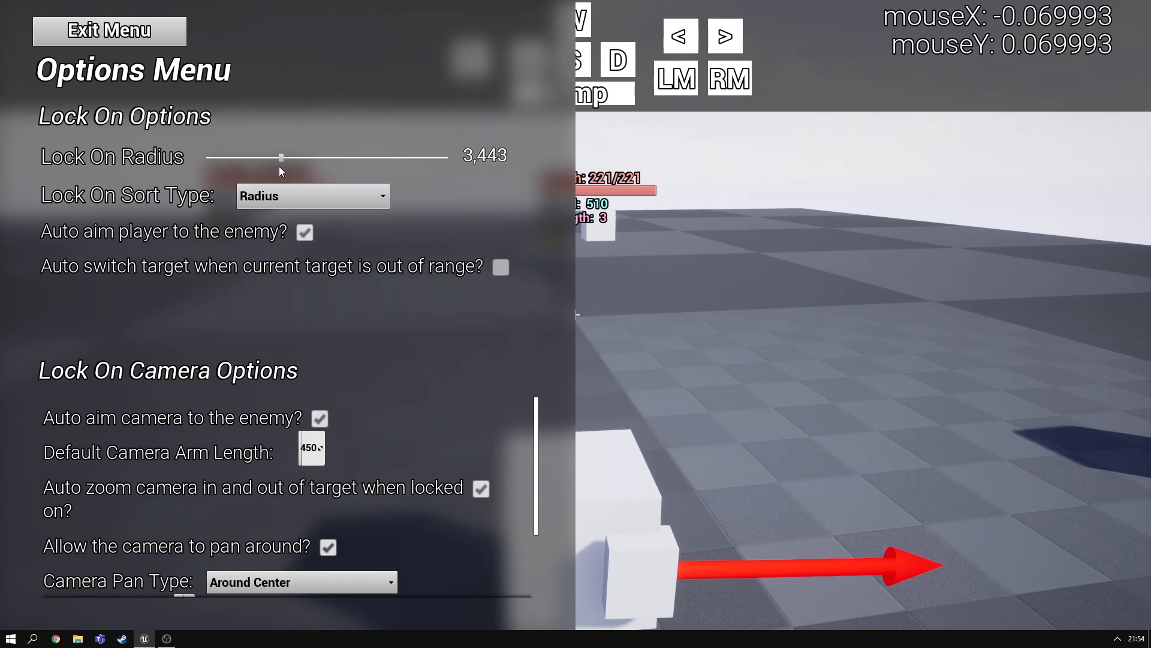
pyautogui.scroll(-3)
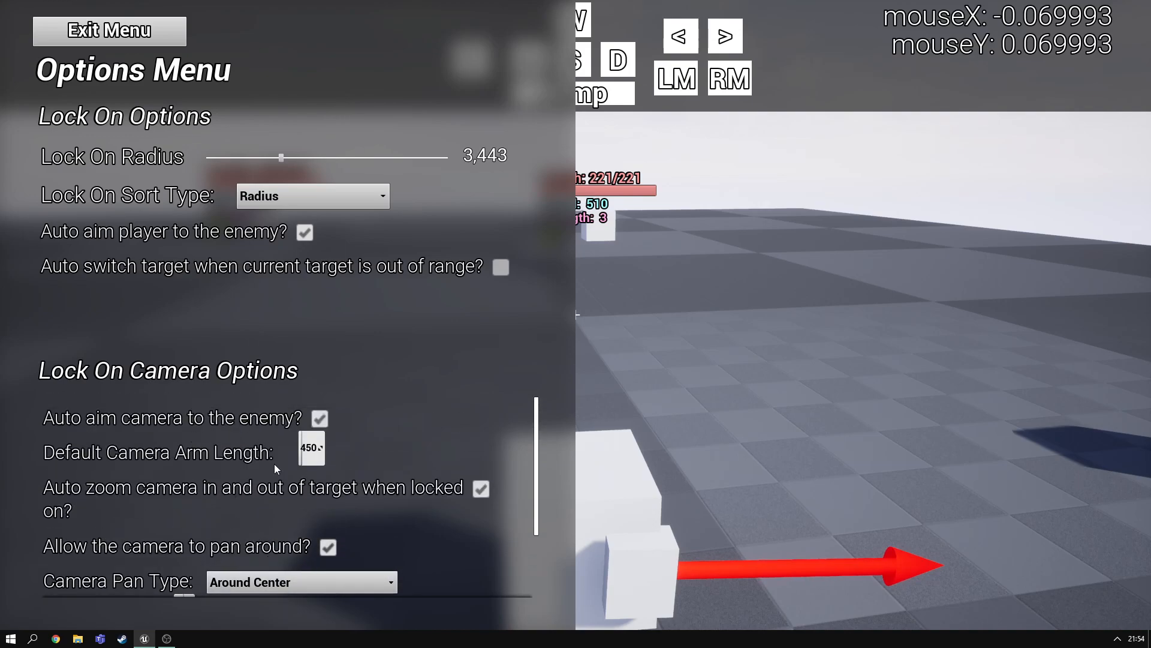
pyautogui.scroll(-3)
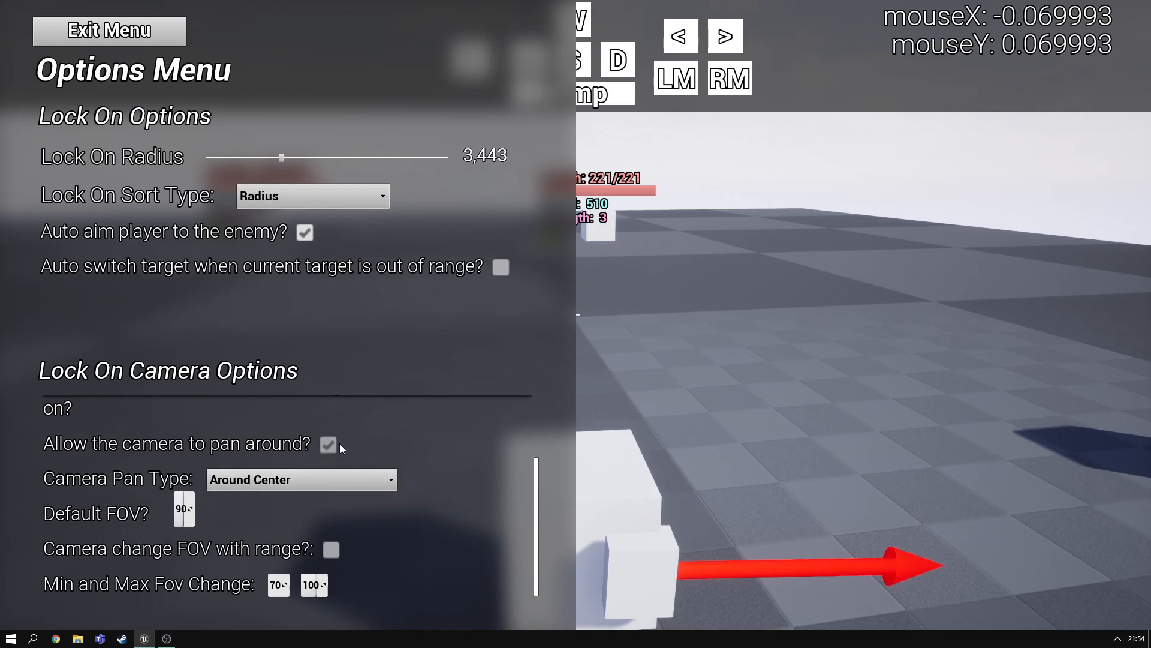
pyautogui.moveTo(347, 450)
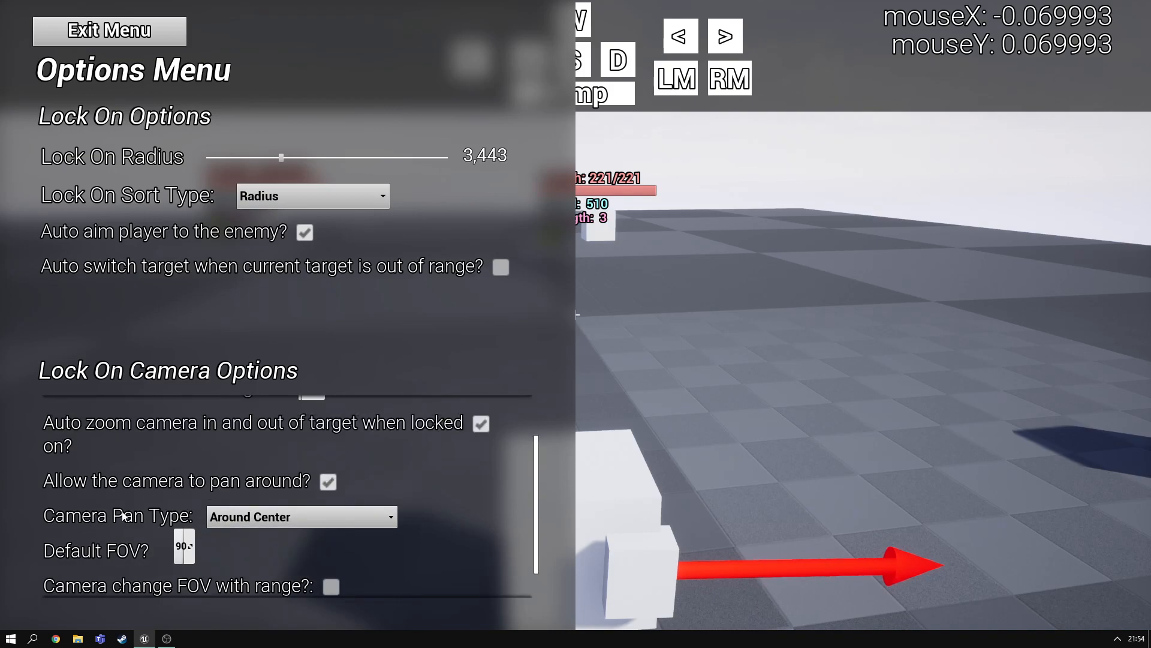
# Review the Camera Pan Type list and keep Around Center selected
pyautogui.click(302, 516)
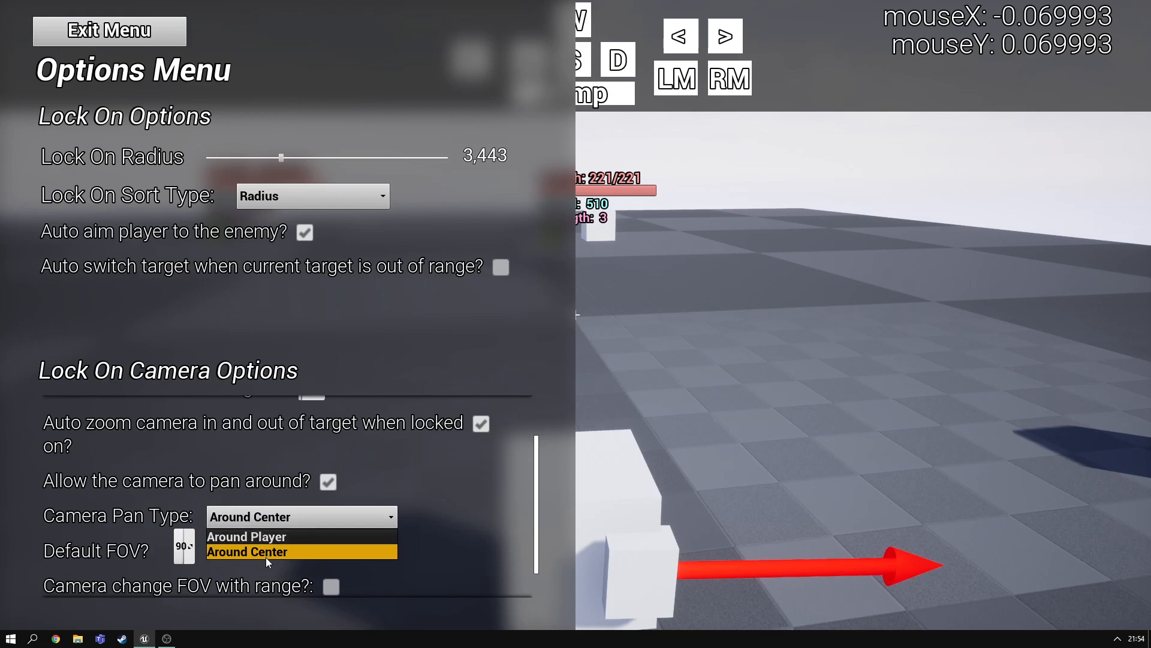
pyautogui.moveTo(278, 539)
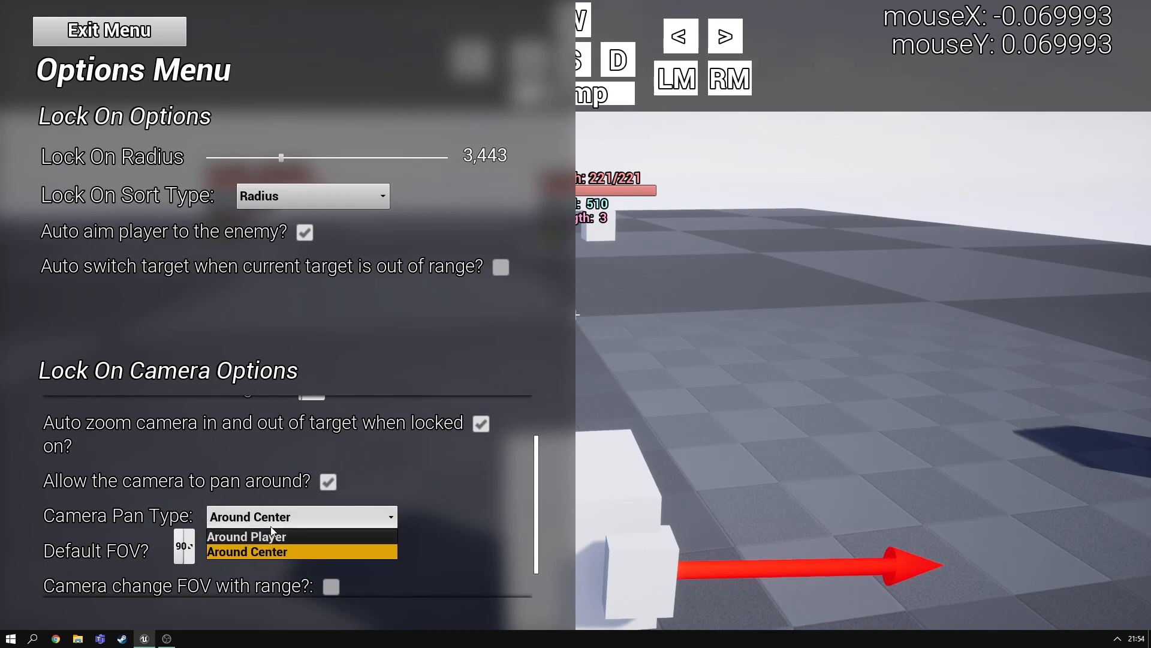
pyautogui.click(247, 551)
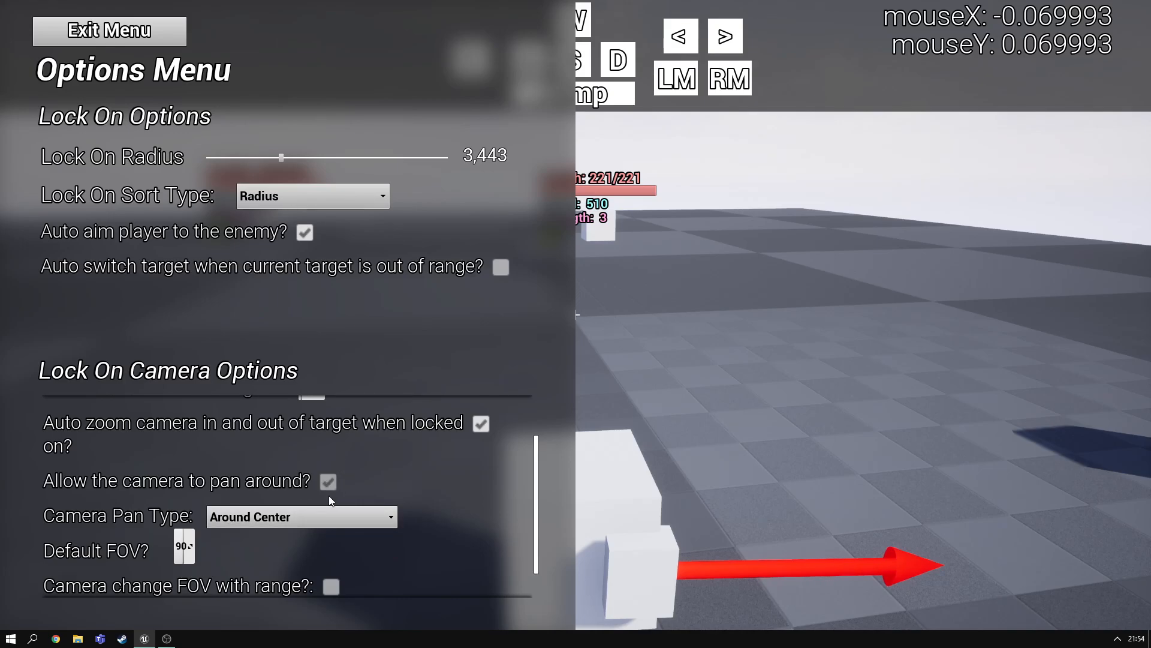
# Disable 'Allow the camera to pan around?' and test movement among the enemy cubes with WASD
pyautogui.click(107, 29)
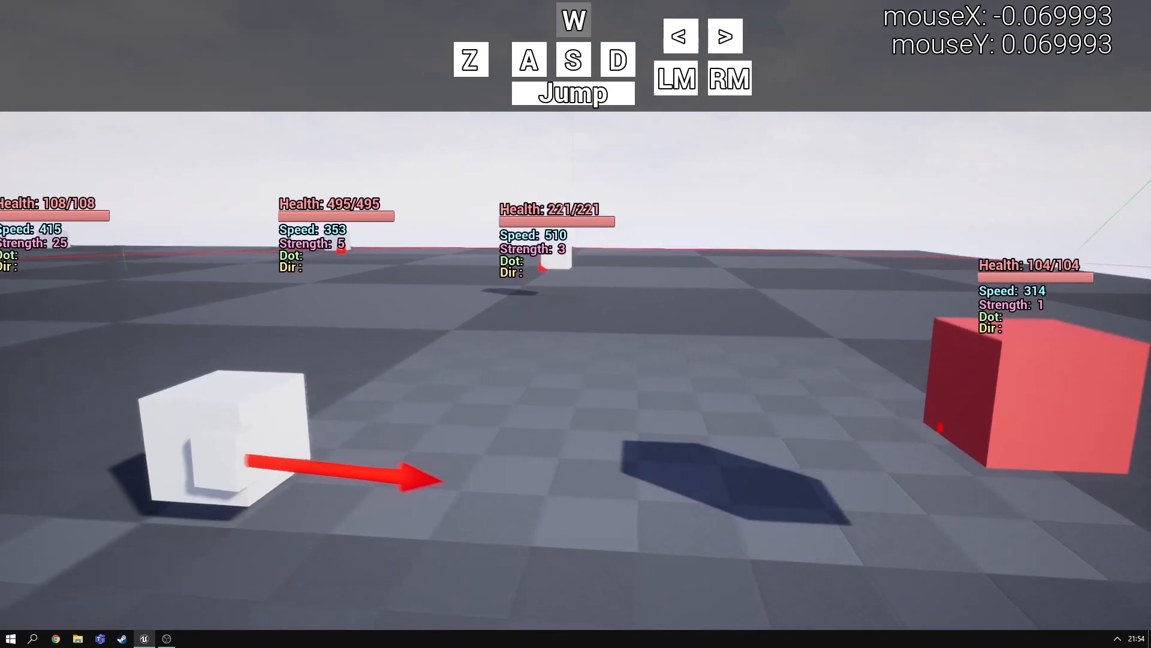
pyautogui.press('s')
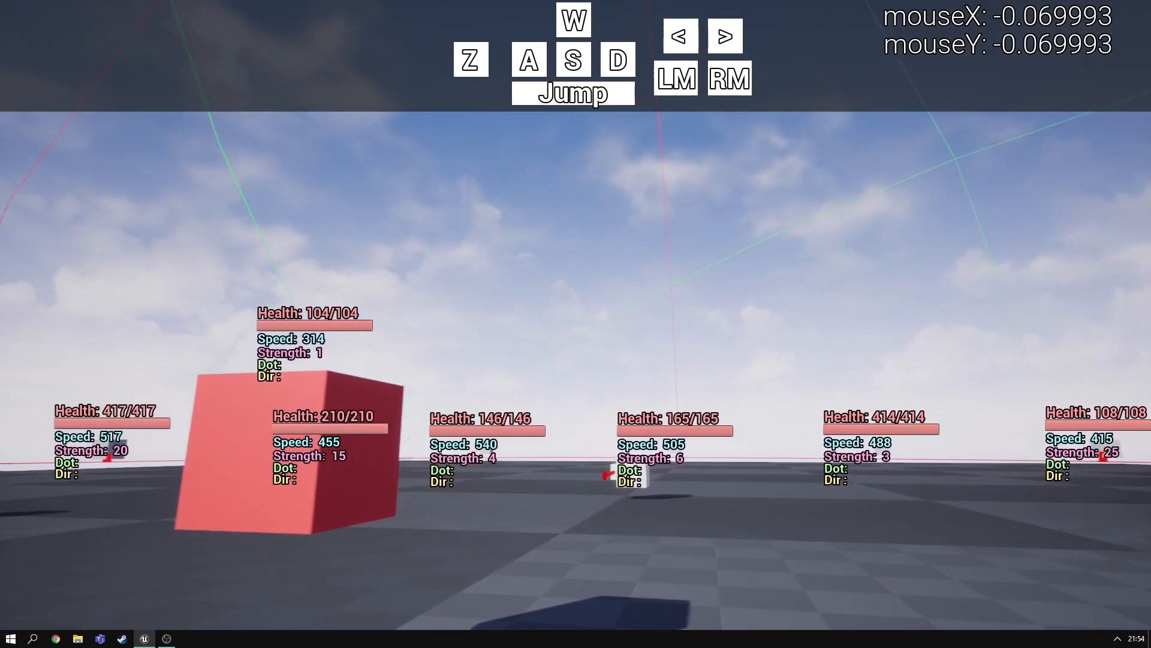
pyautogui.press('A')
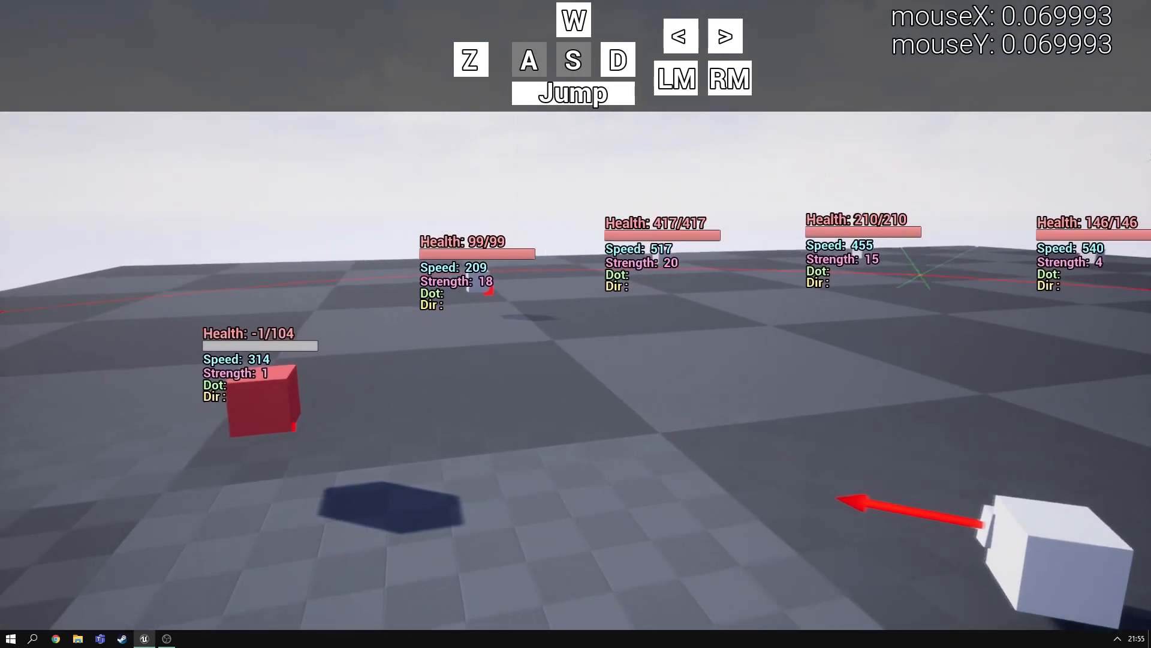
pyautogui.press('w')
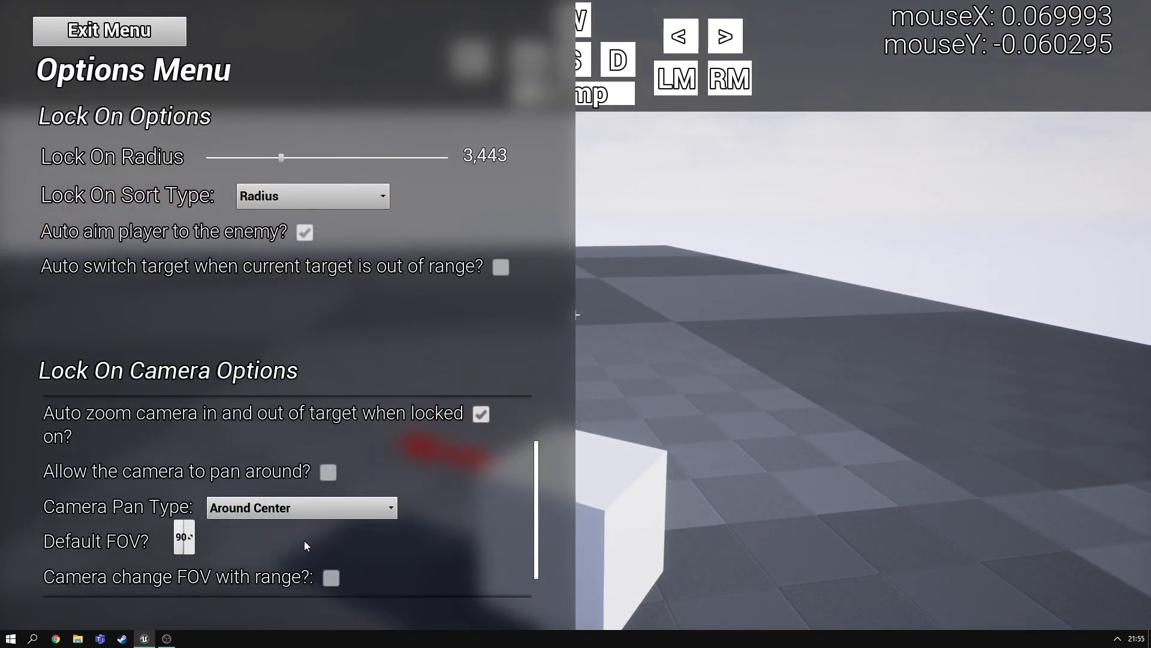
# Adjust the default field of view and toggle changing FOV with target range
pyautogui.scroll(-3)
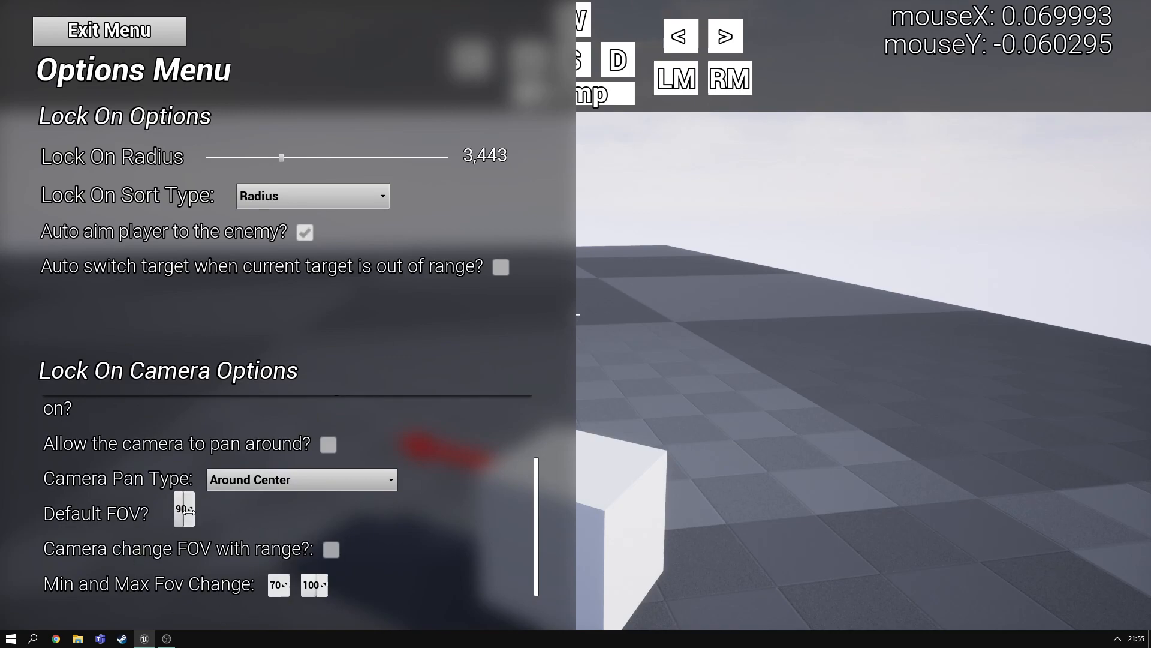
pyautogui.click(192, 510)
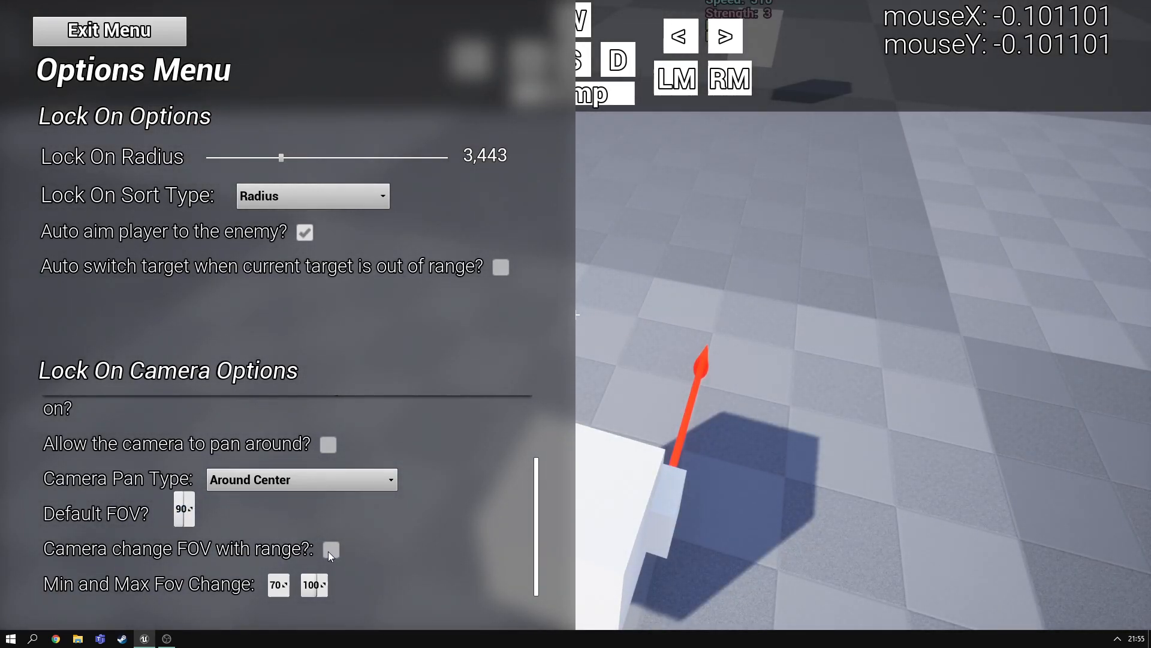
pyautogui.click(331, 550)
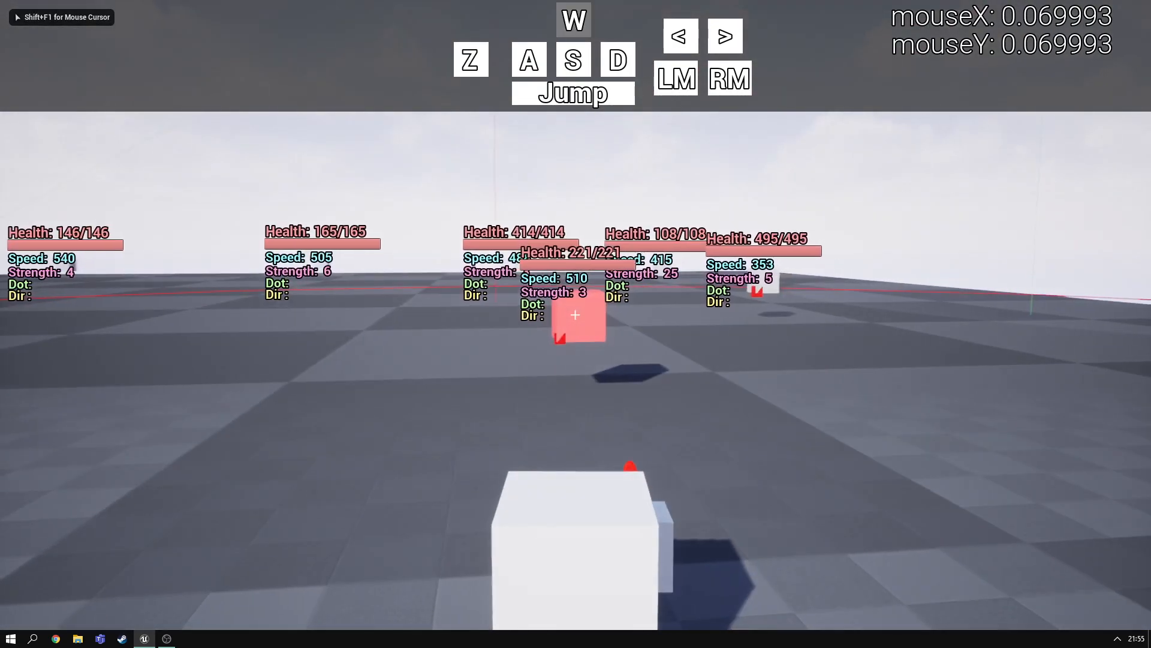
# Move toward the locked red enemy with S, briefly toggling the menu
pyautogui.press('s')
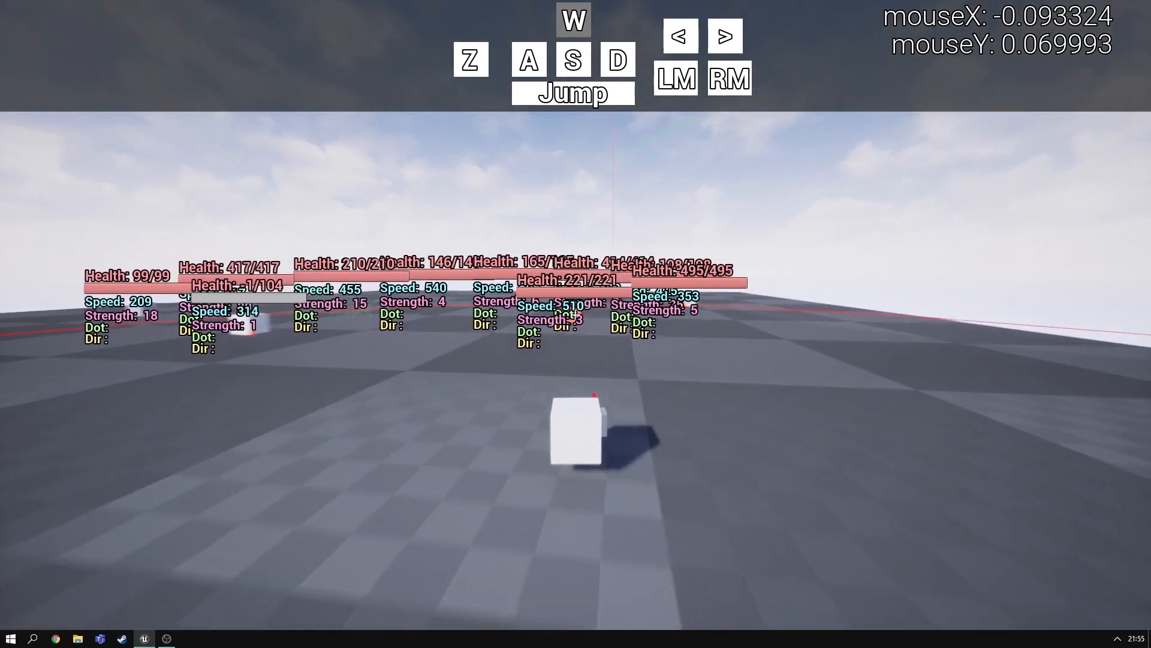
pyautogui.press('s')
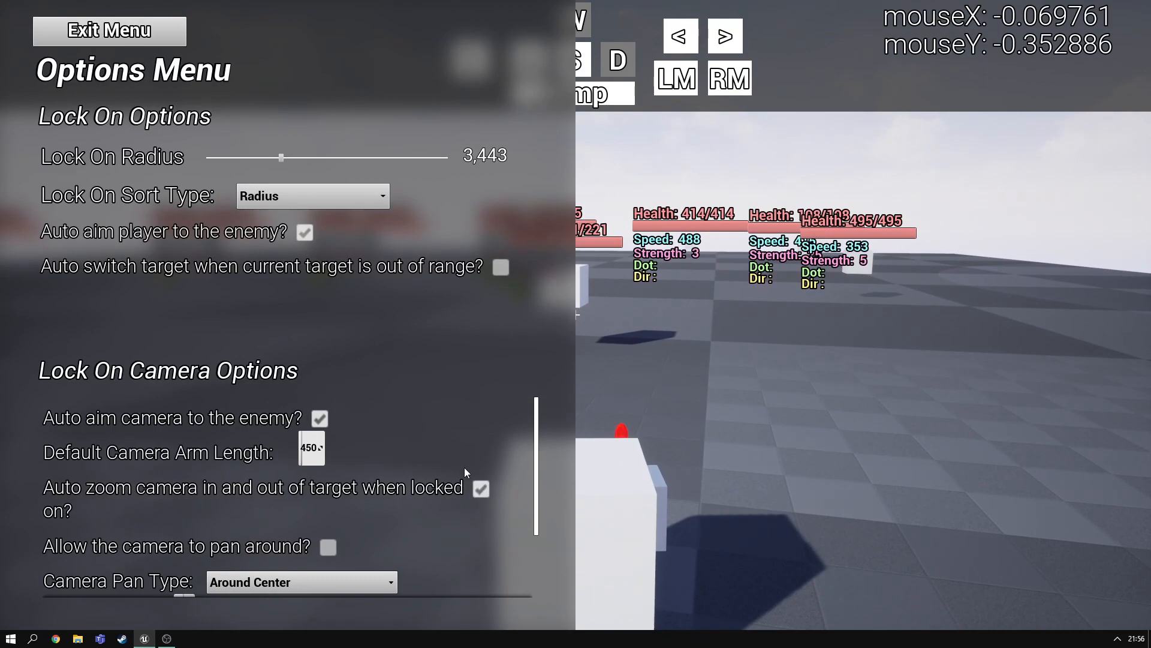
pyautogui.click(109, 30)
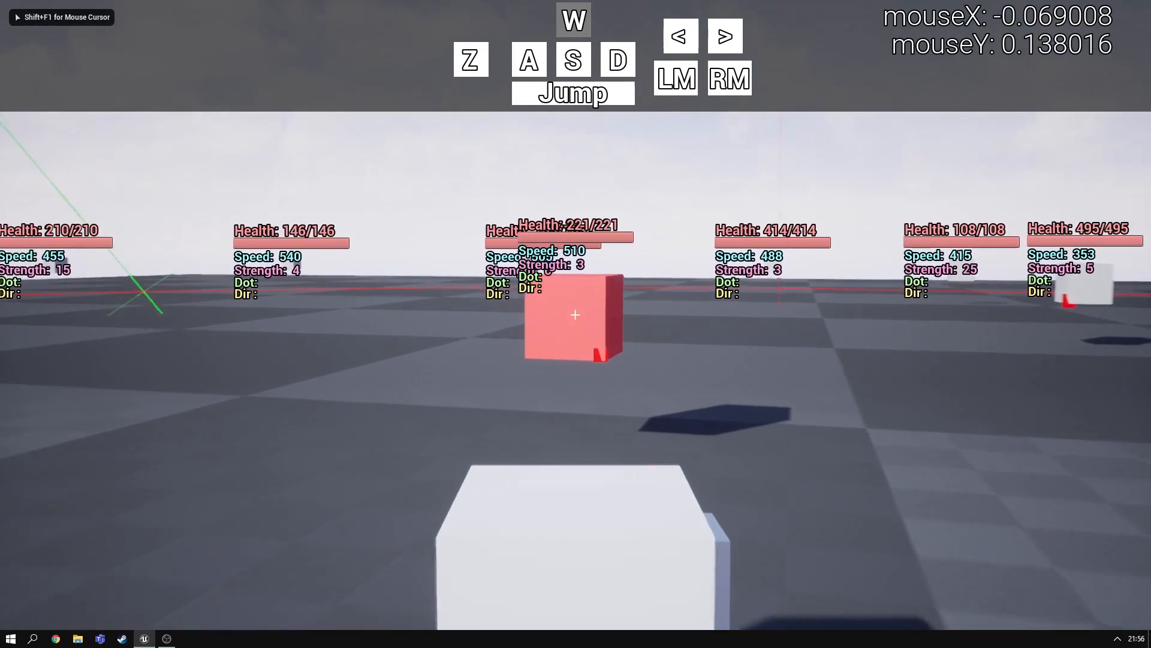
pyautogui.press('s')
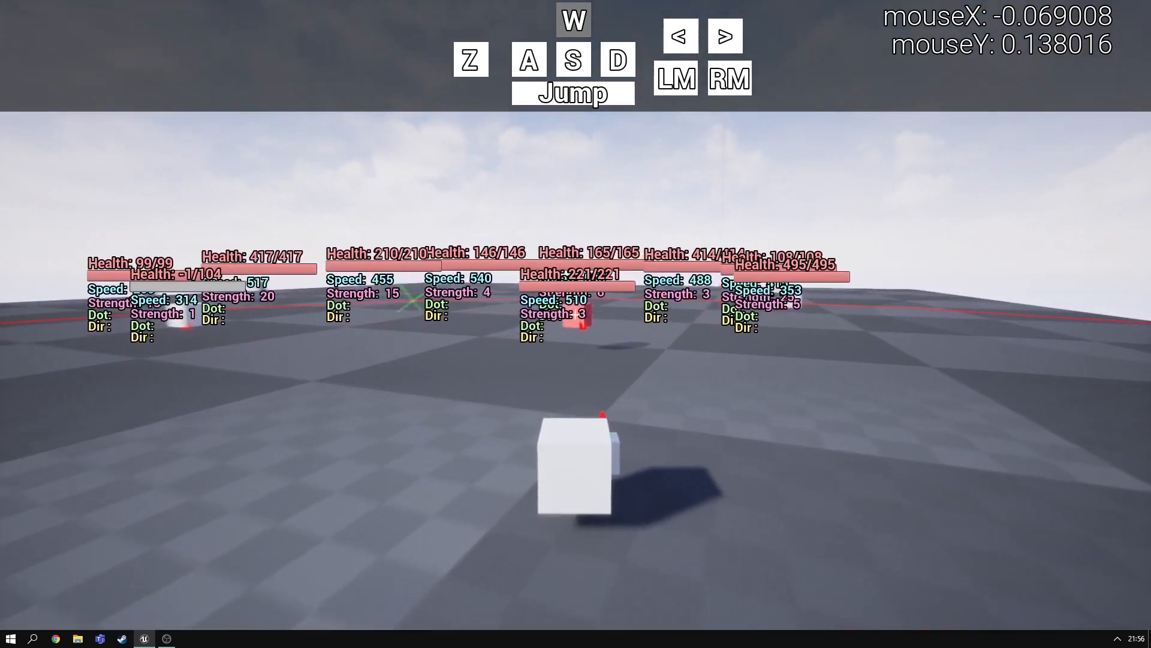
# Close right up to the enemy, then back away with W before reopening the options menu
pyautogui.press('s')
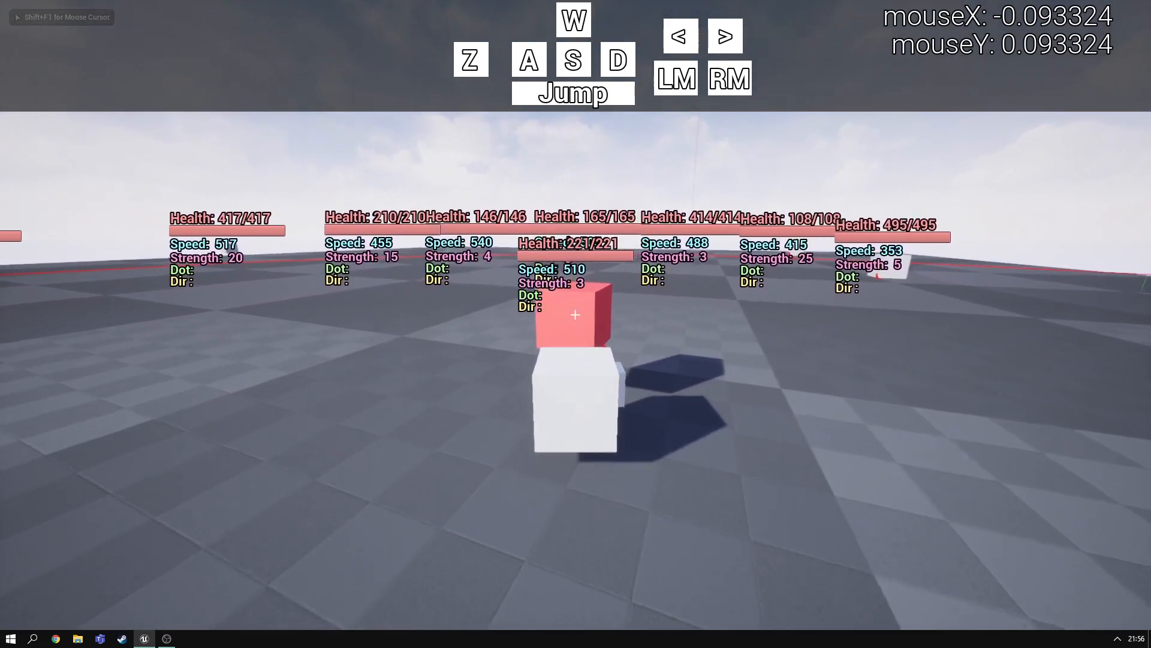
pyautogui.press('s')
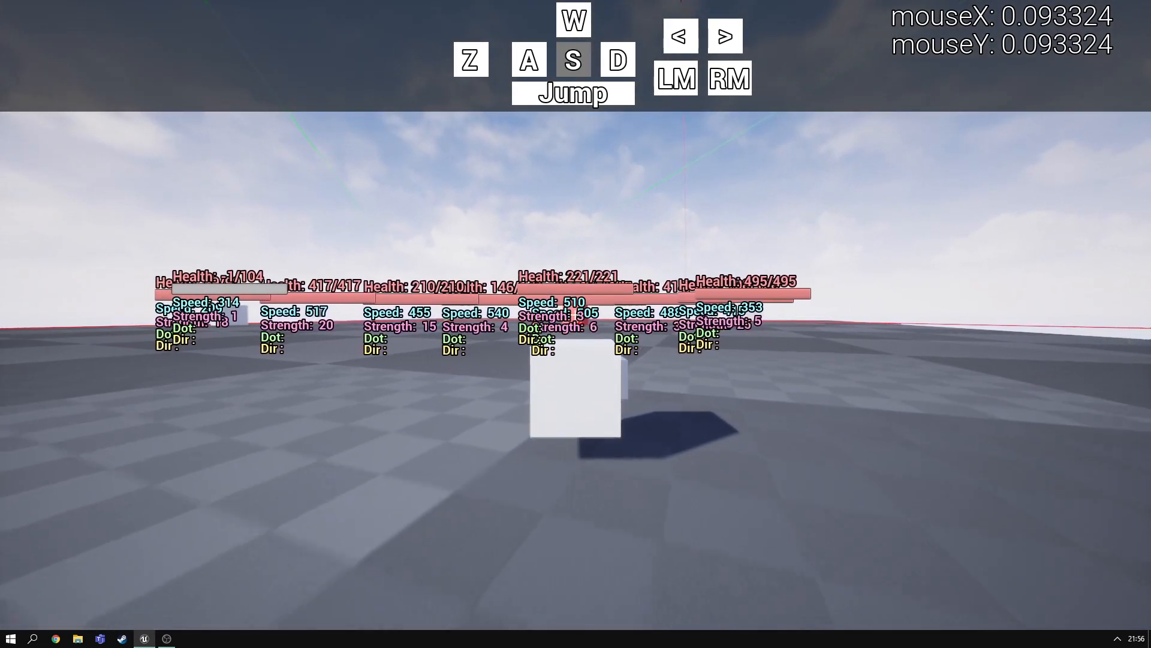
pyautogui.press('W')
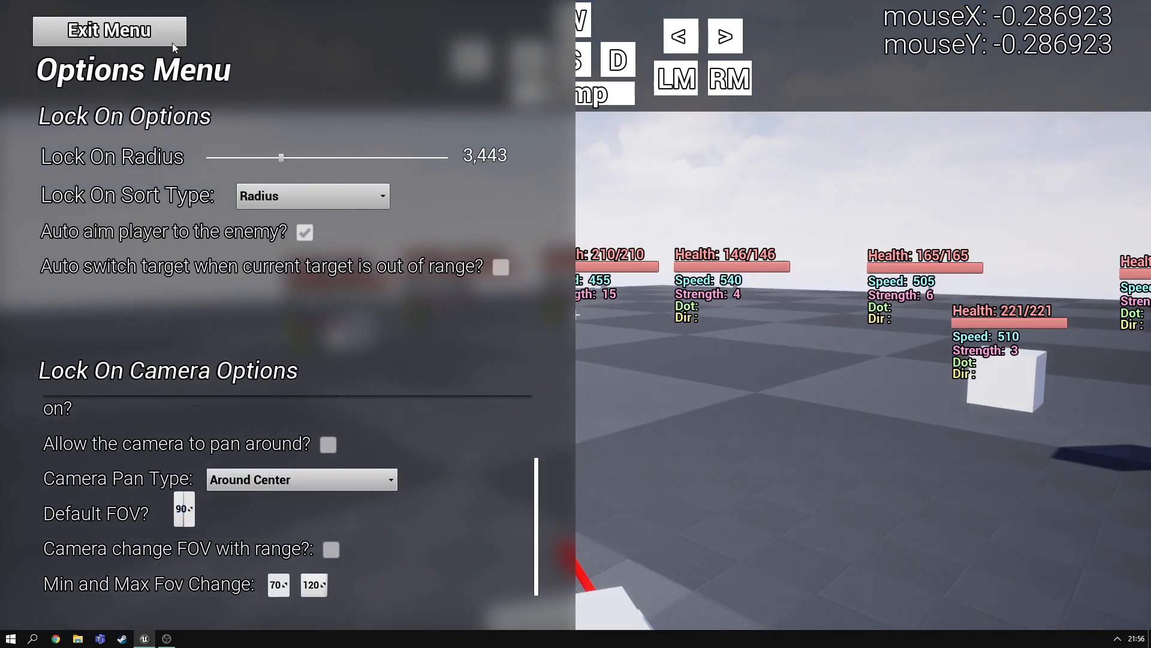
# Enter a new Default Camera Arm Length value (900) in the options menu
pyautogui.click(111, 30)
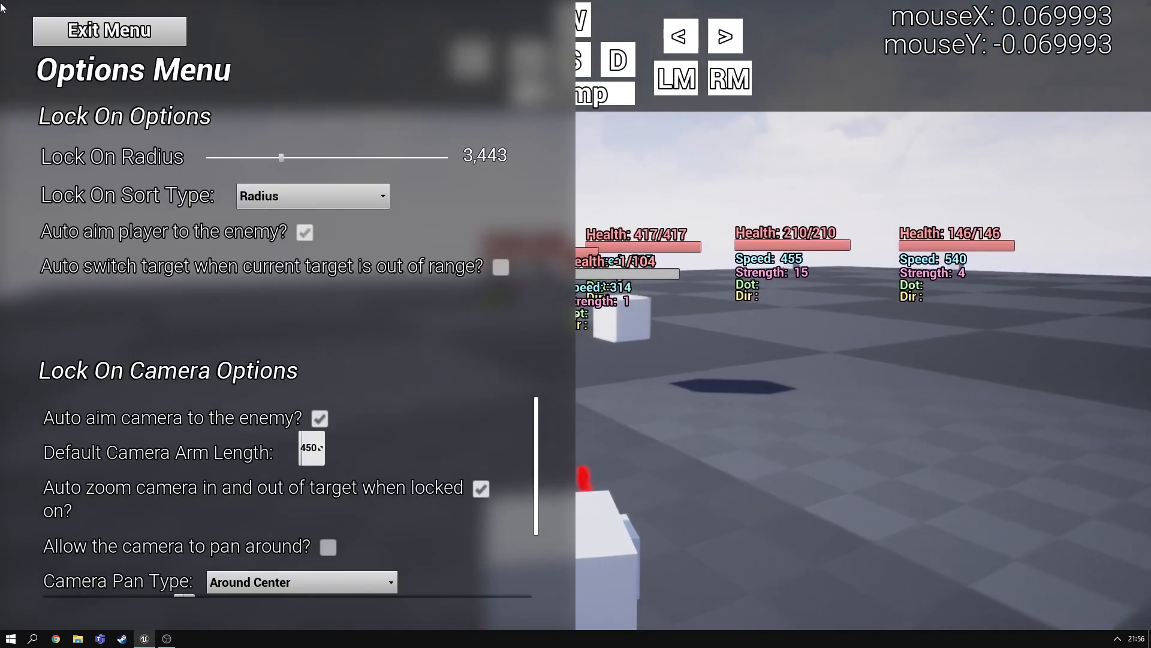
pyautogui.scroll(-3)
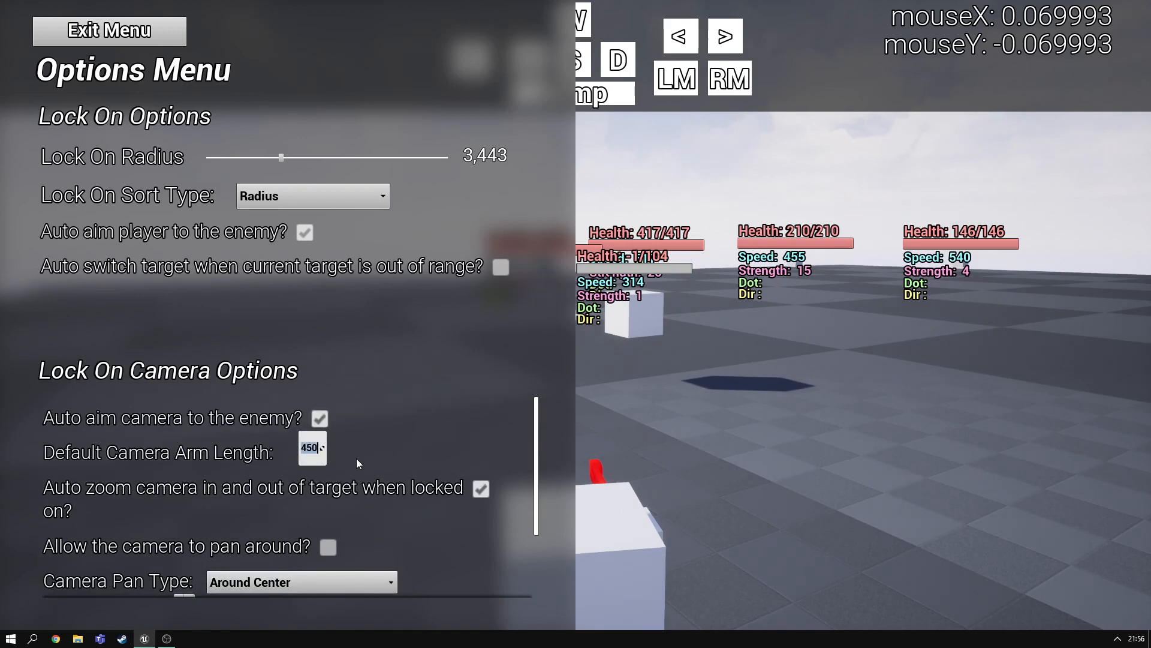
pyautogui.moveTo(378, 462)
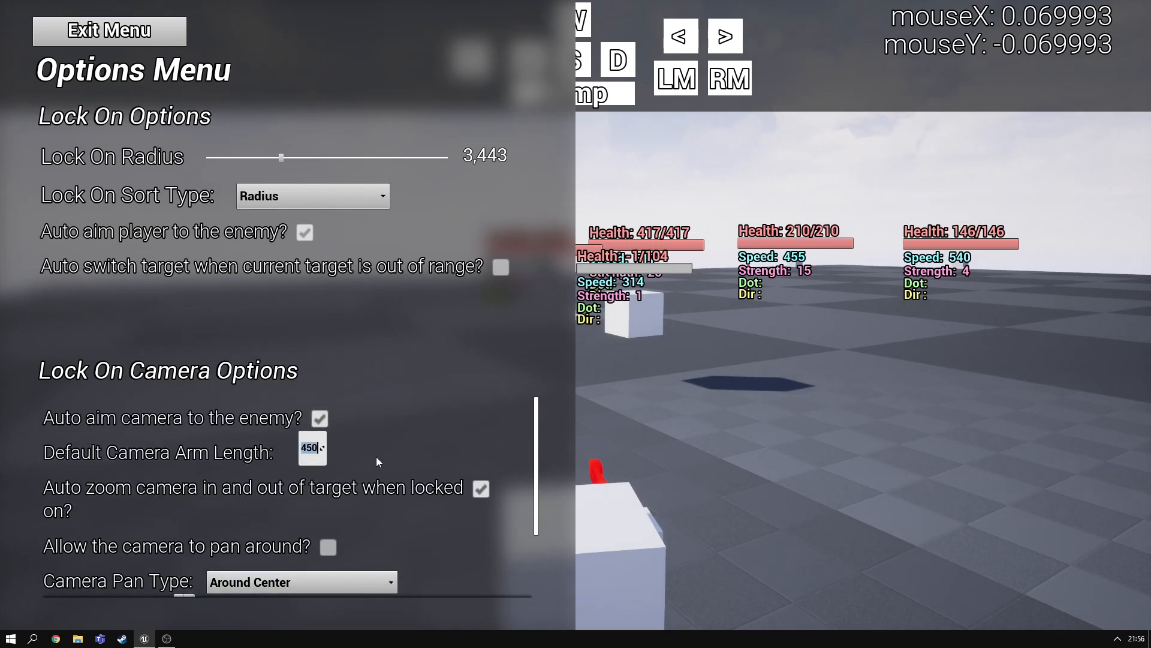
pyautogui.write('900')
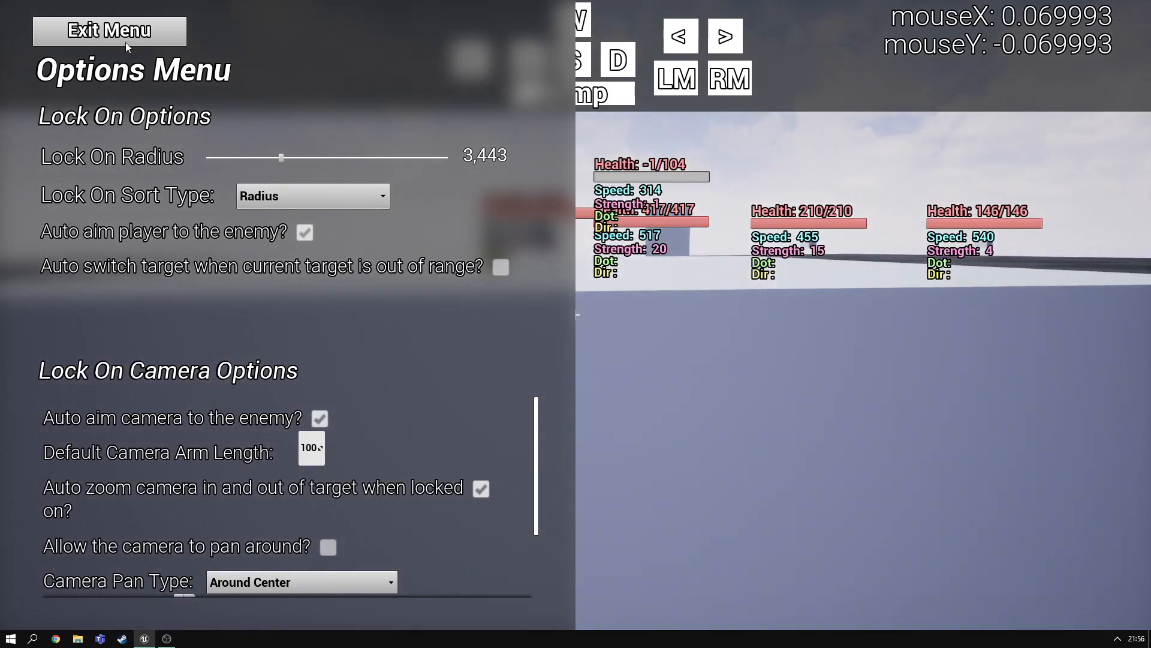
# Test the shorter camera arm in play, then restore 450 and resume gameplay
pyautogui.click(108, 30)
pyautogui.write('450')
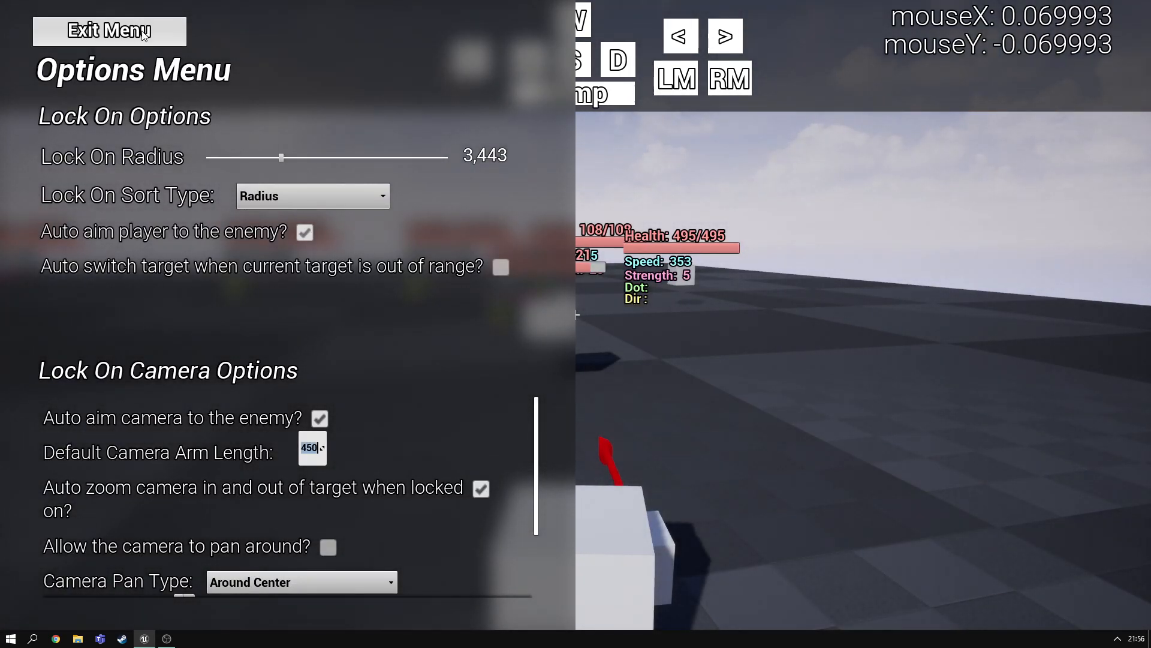
pyautogui.click(109, 31)
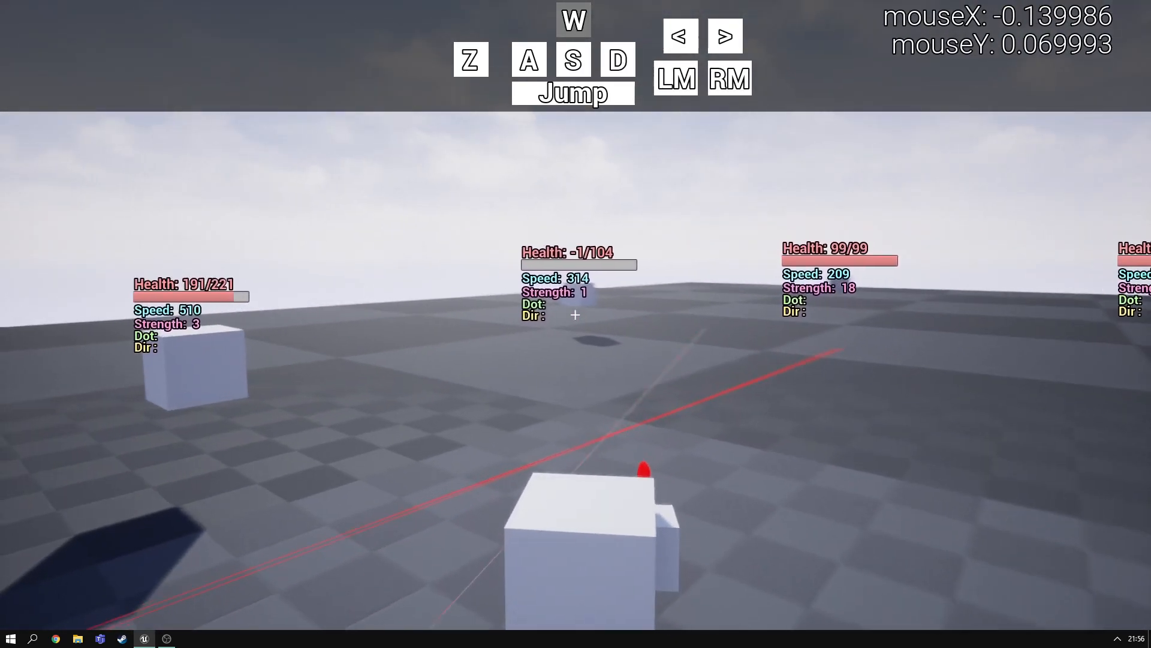
# Move the player cube left toward the row of five enemy cubes
pyautogui.press('A')
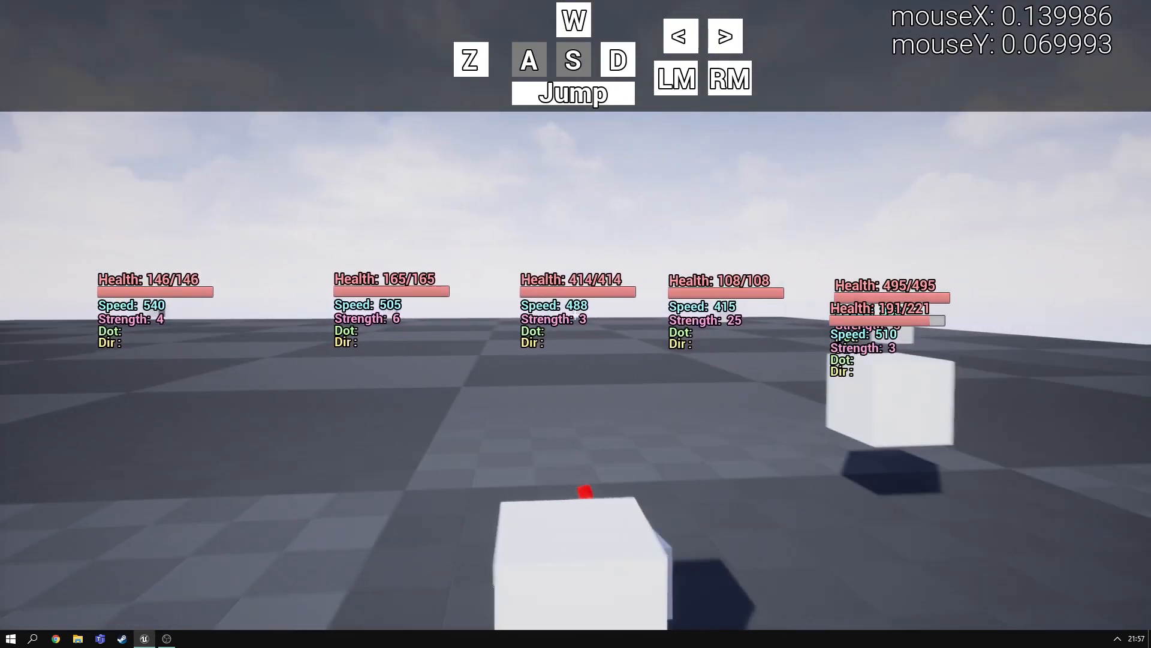